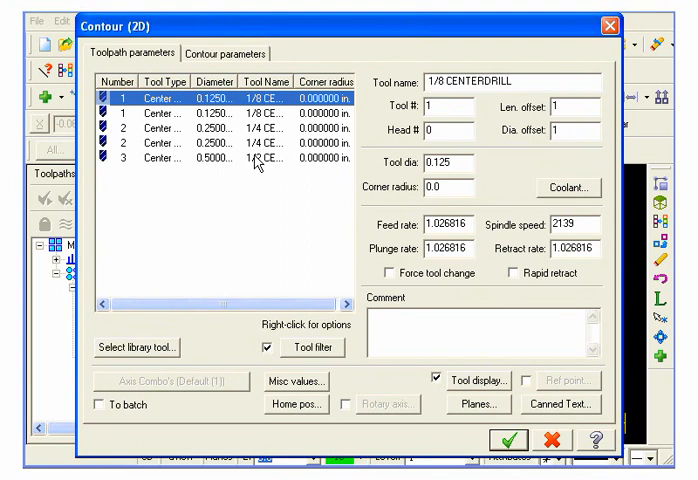
# Create the 2D contour engraving toolpath with the 1/8 centre drill at depth -0.02.
pyautogui.click(213, 52)
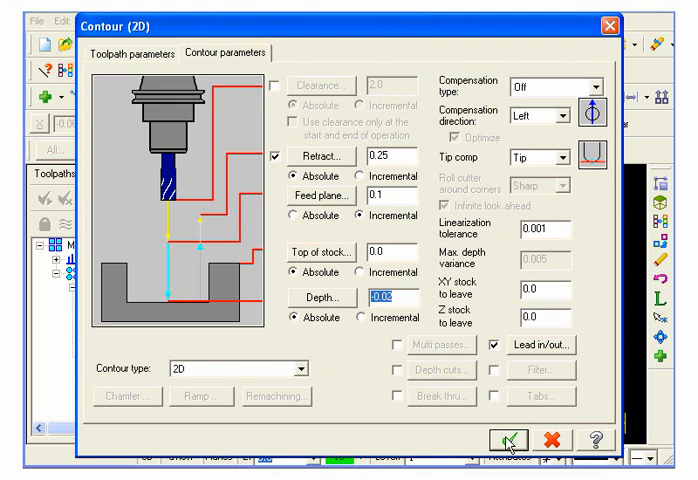
pyautogui.click(509, 436)
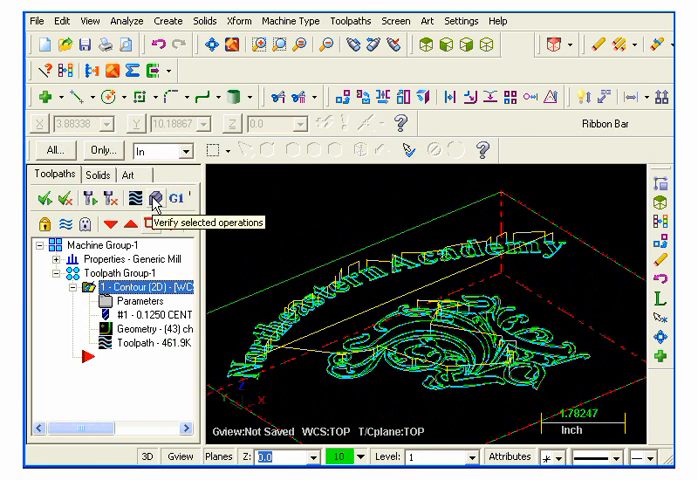
# Verify the contour toolpath with a solid simulation engraving the scroll pattern into green stock.
pyautogui.click(160, 198)
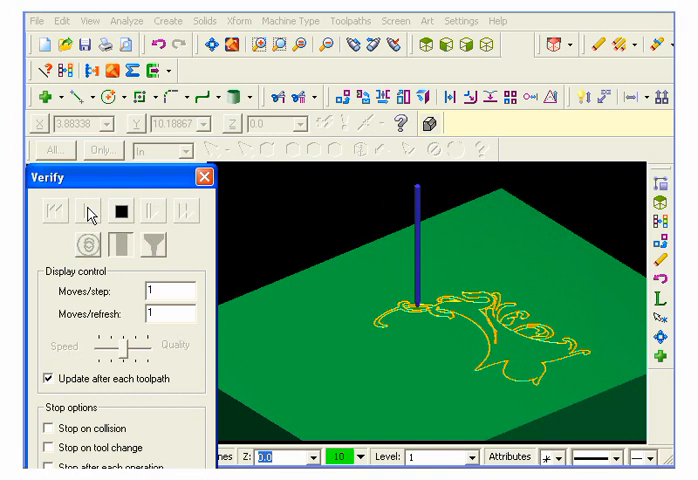